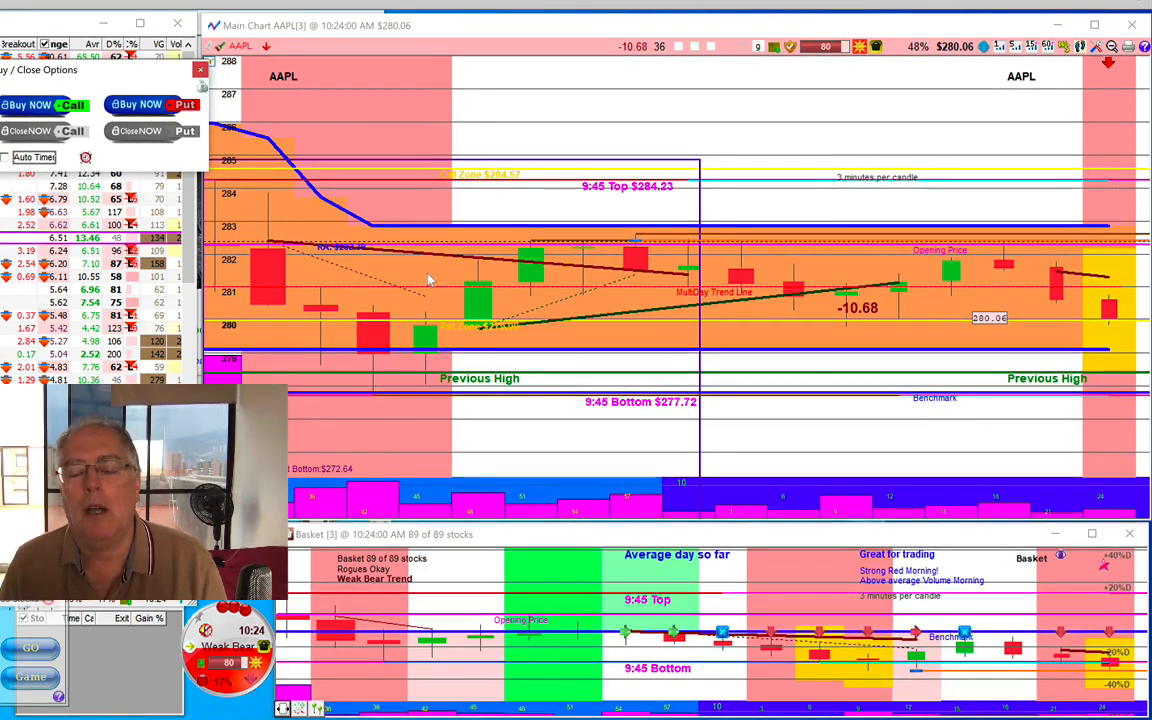
pyautogui.moveTo(790, 300)
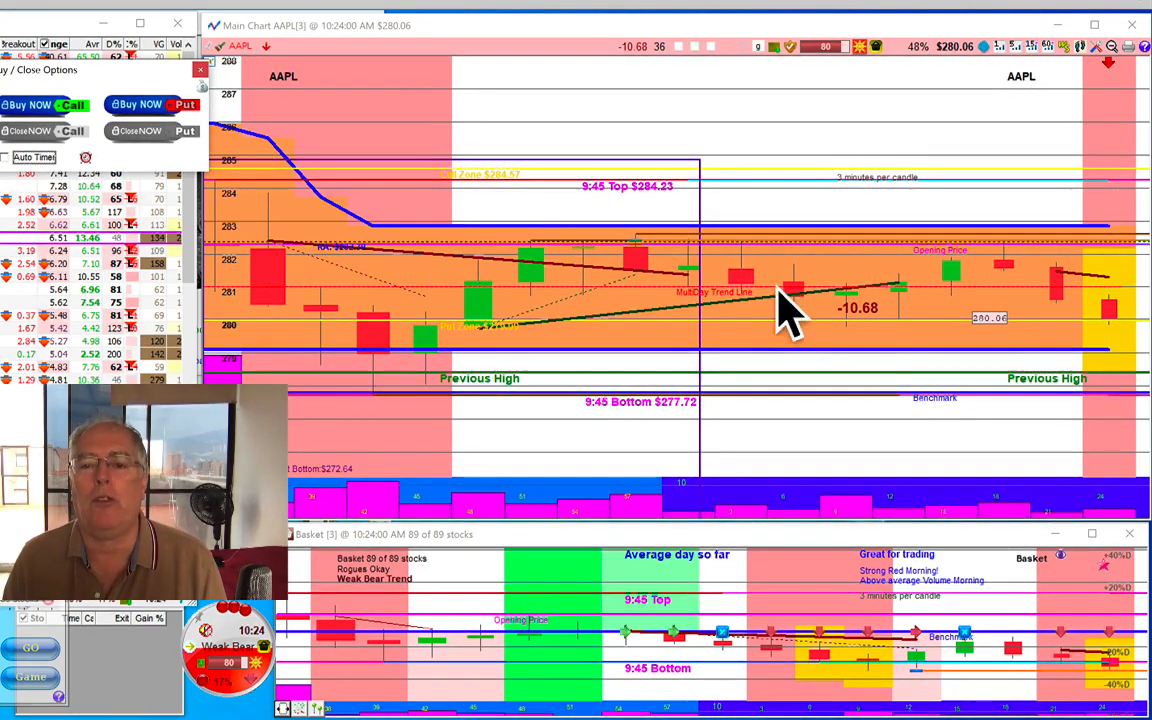
pyautogui.moveTo(950, 315)
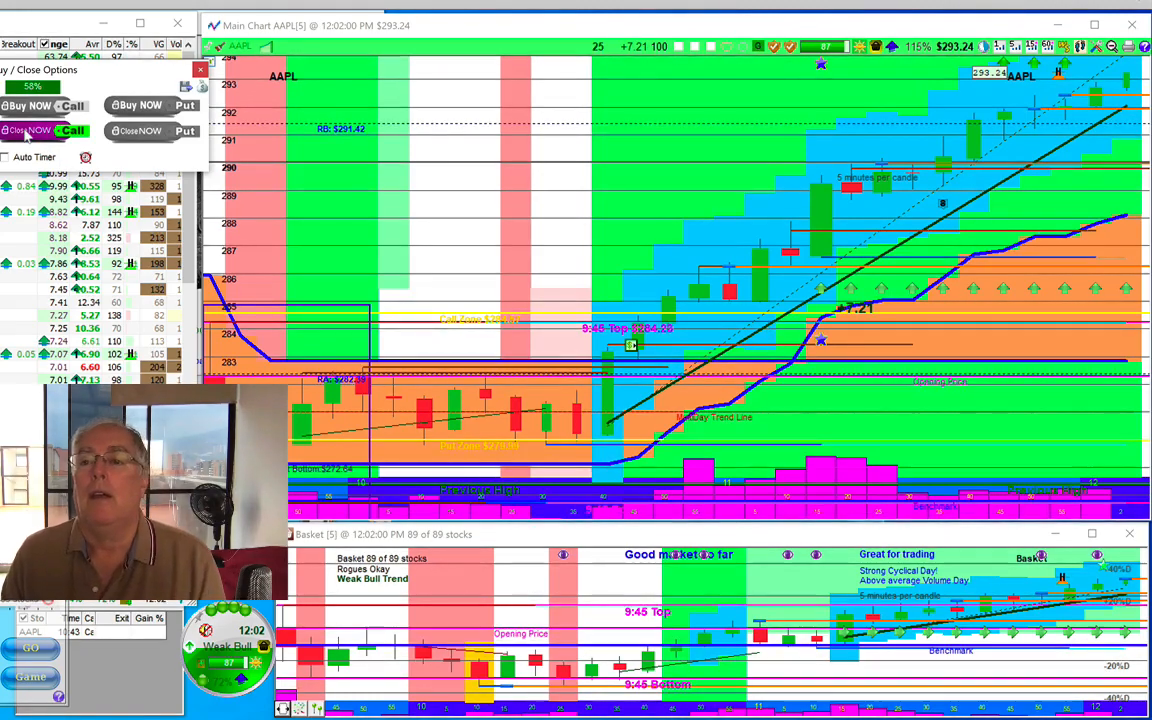
pyautogui.moveTo(184, 131)
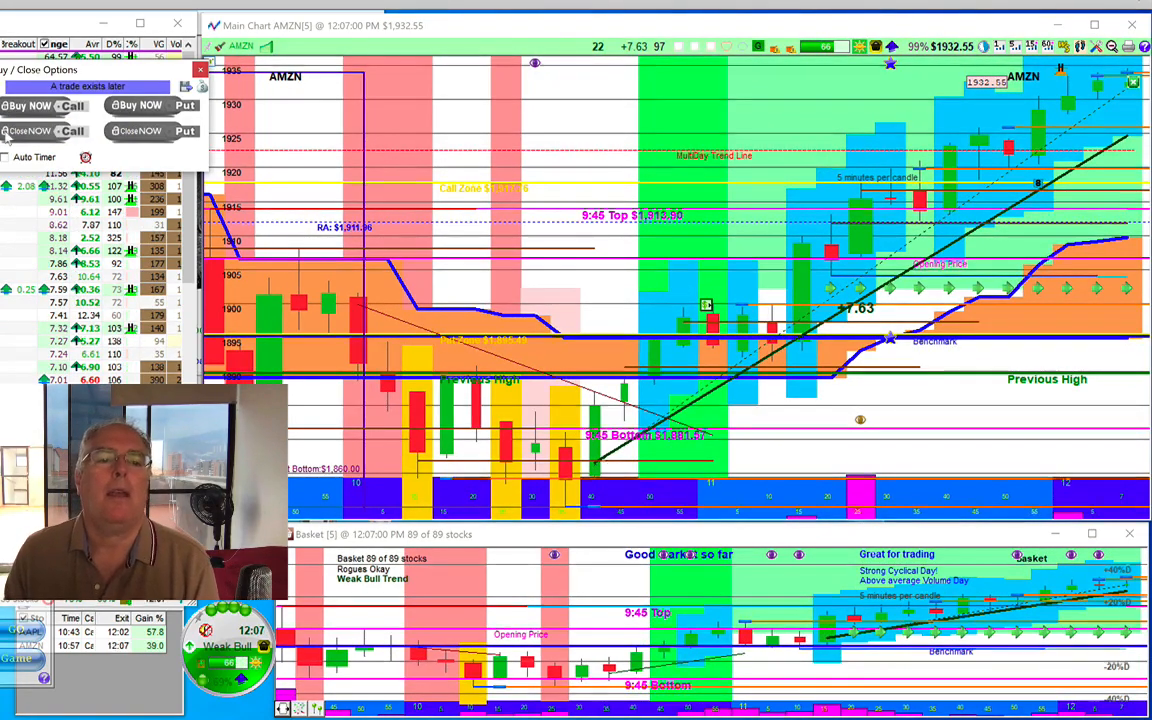
# Step: Exit the AMZN call position at 12:07, locking in a 39.0% gain
pyautogui.click(42, 130)
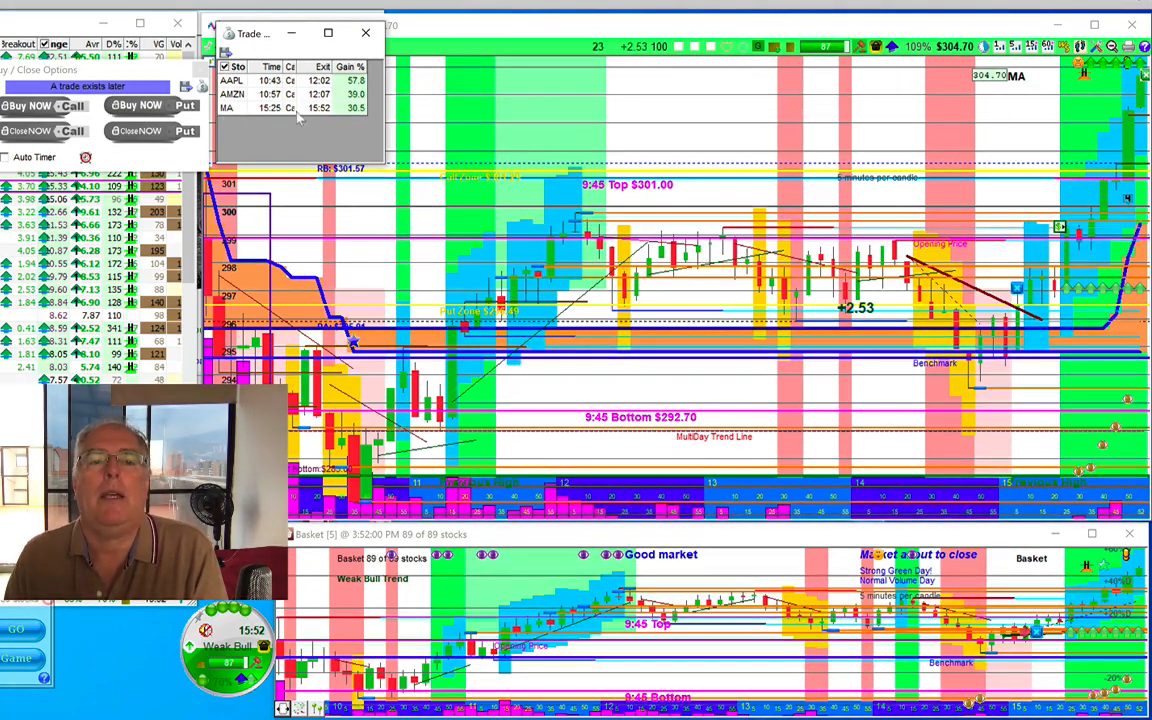
pyautogui.moveTo(332, 123)
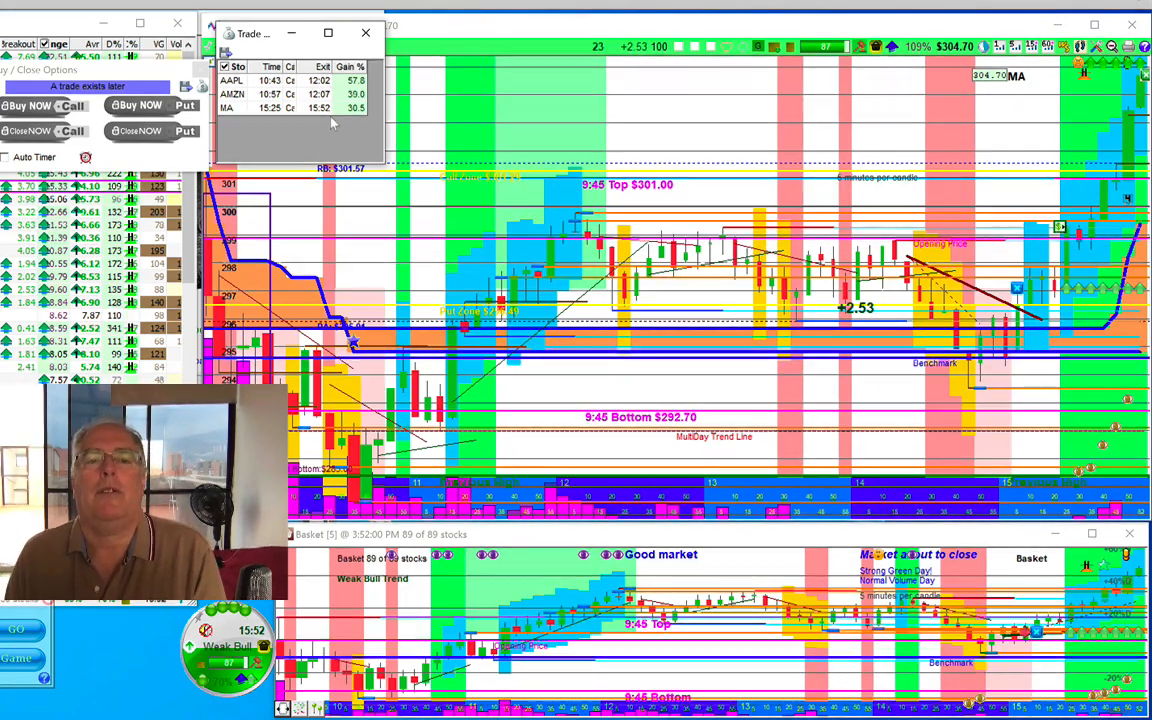